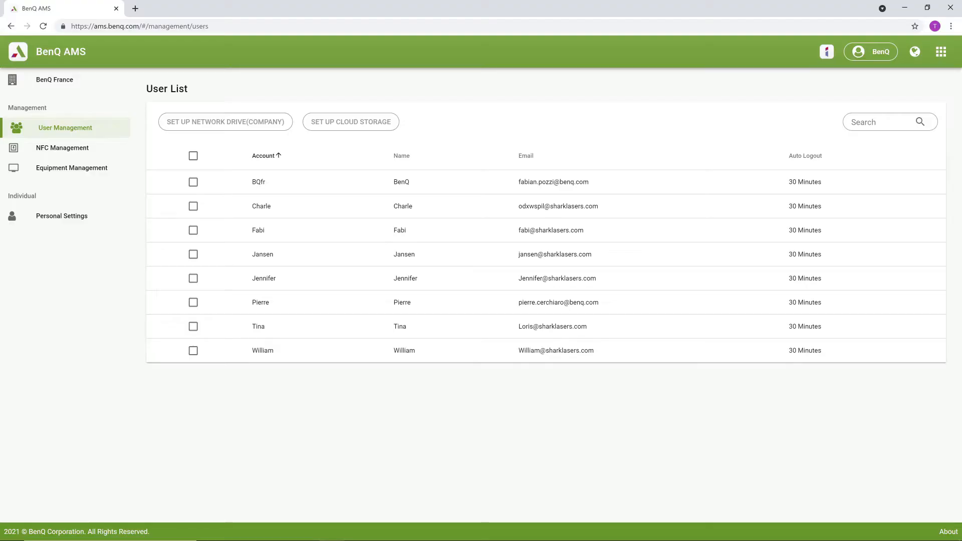
click(62, 147)
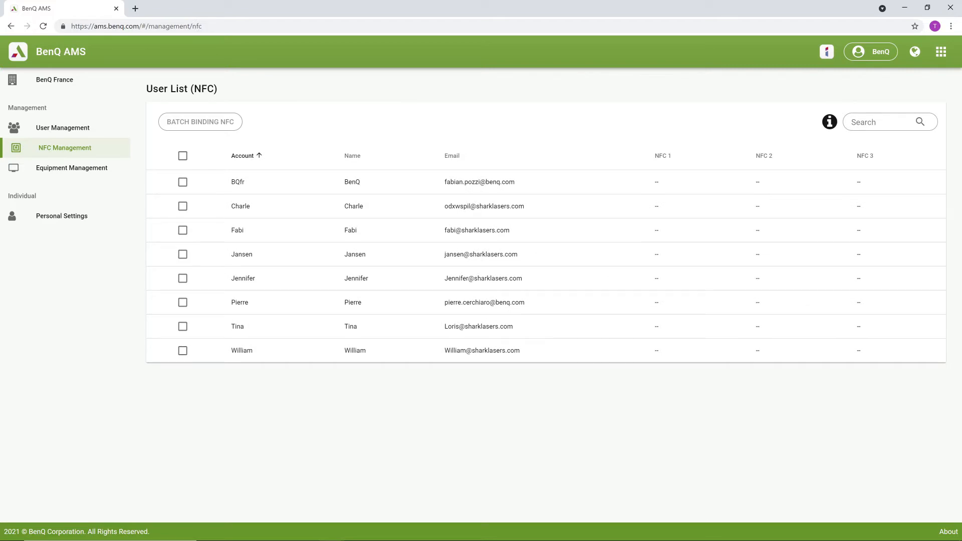
click(828, 121)
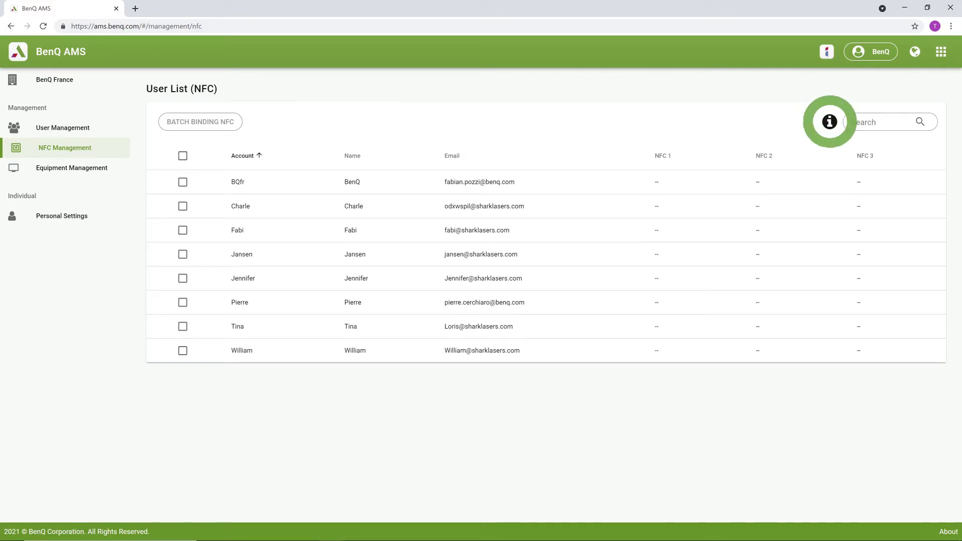
click(829, 121)
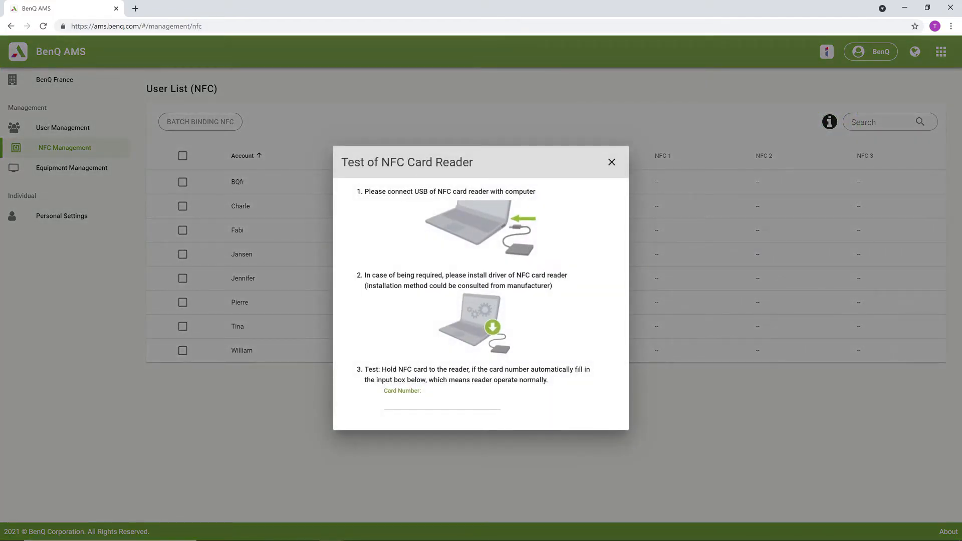
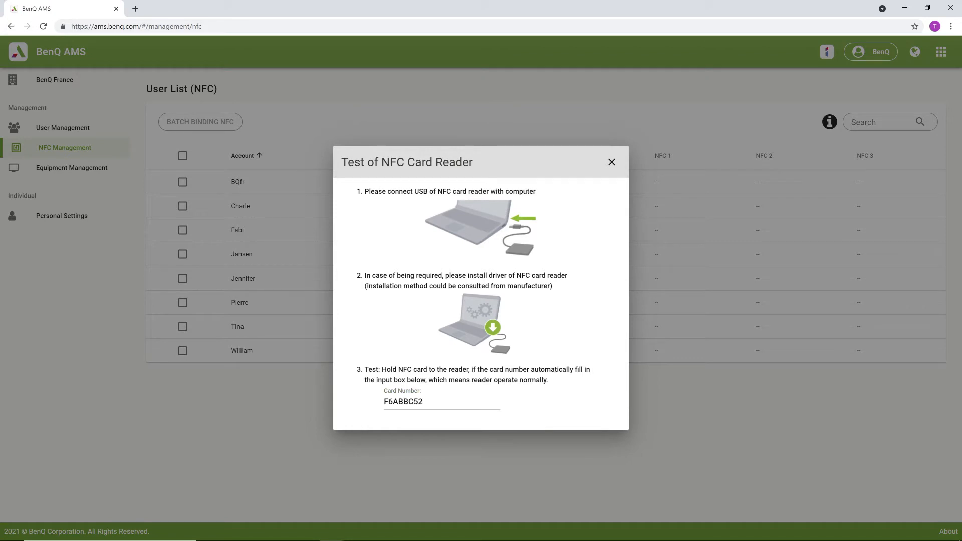
click(612, 162)
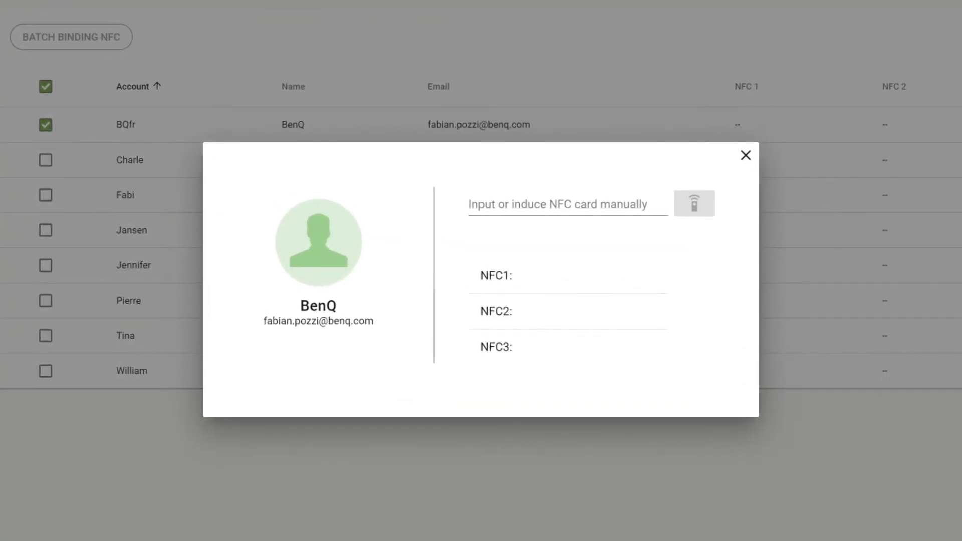
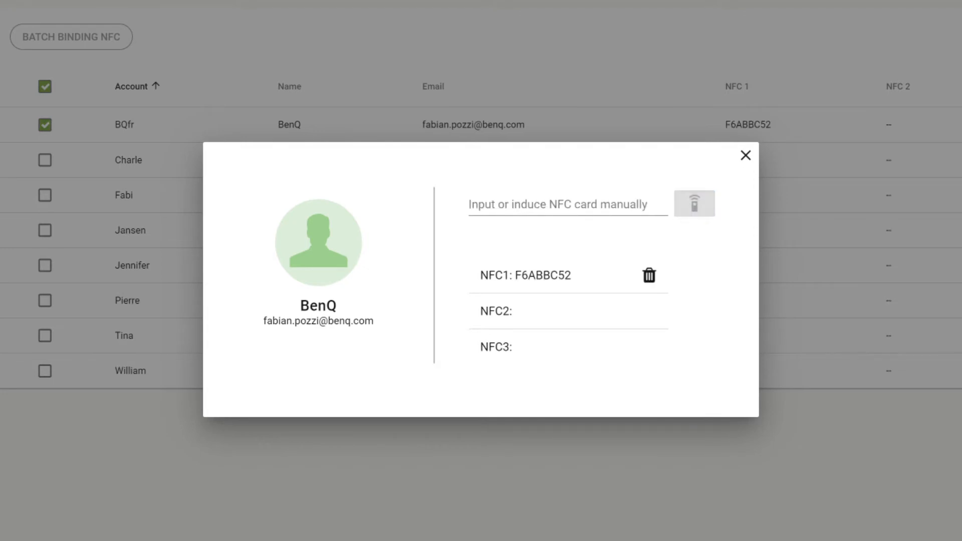
click(745, 155)
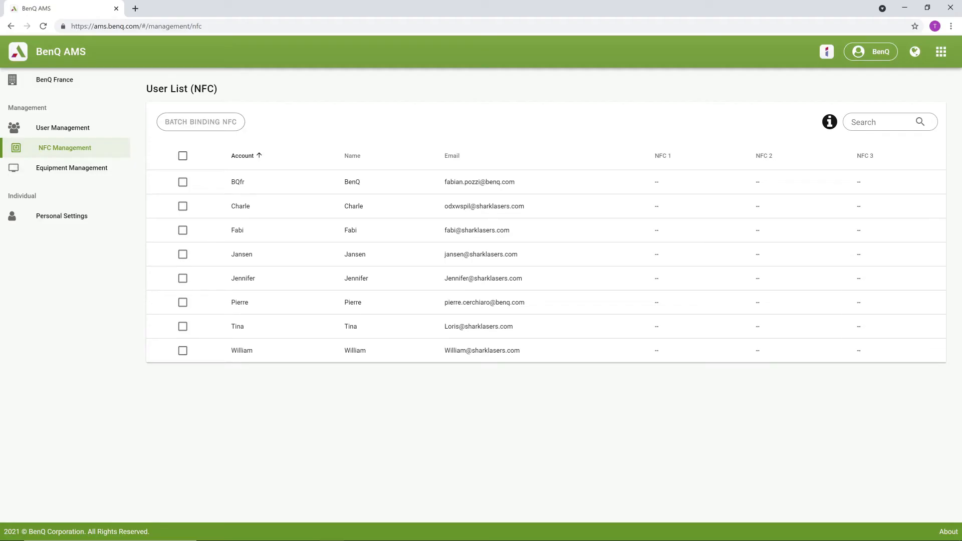
Download nfc.xls from the Batch Binding NFC window, then close the window
click(200, 121)
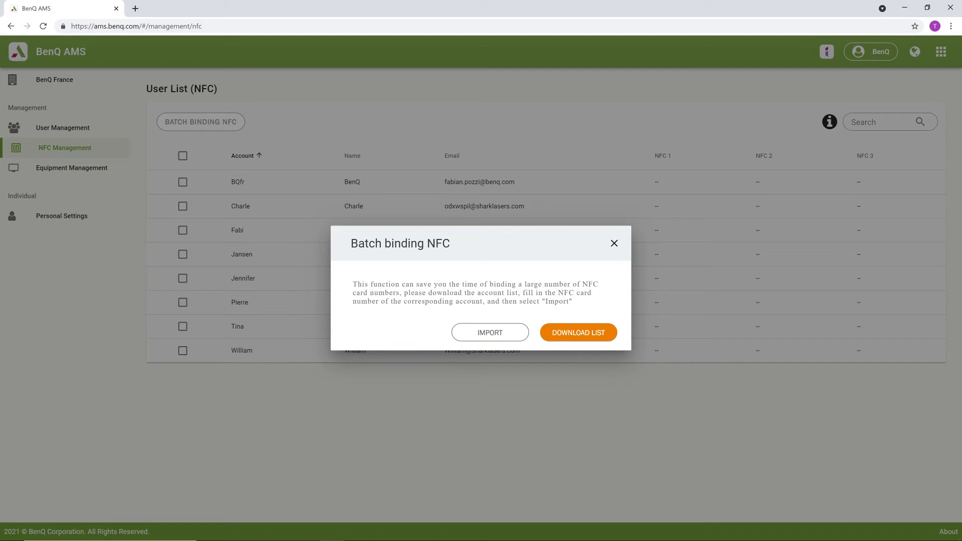
click(576, 333)
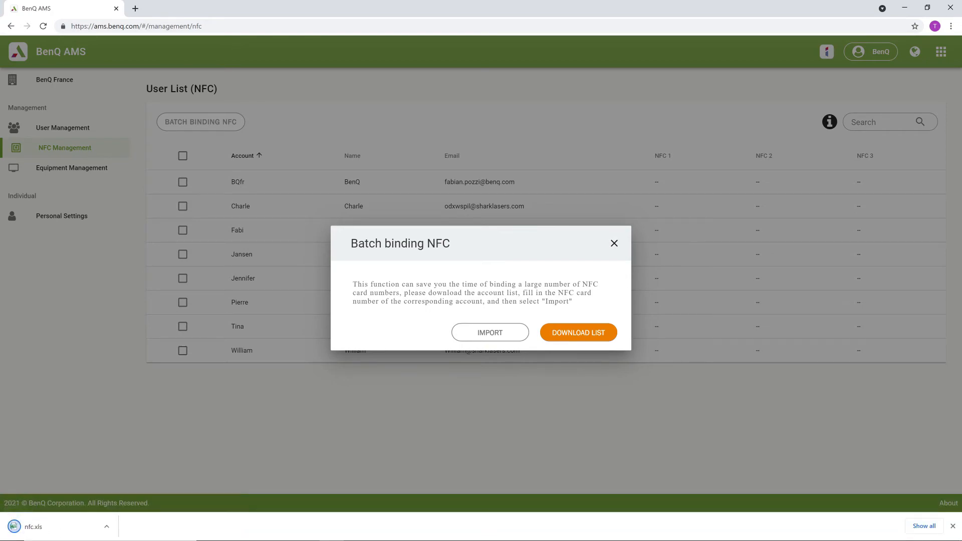
click(577, 332)
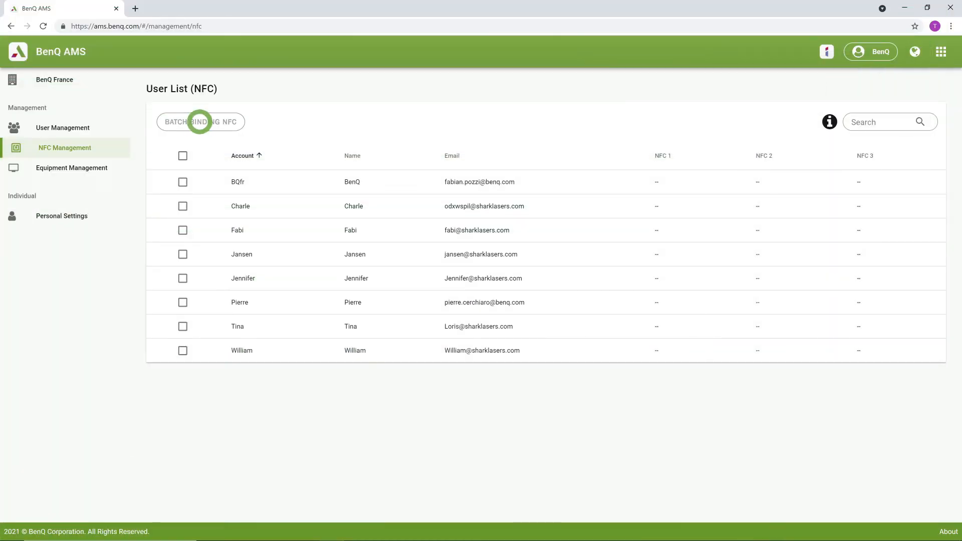
Import the nfc spreadsheet from Downloads via Batch Binding NFC and confirm the import
click(200, 122)
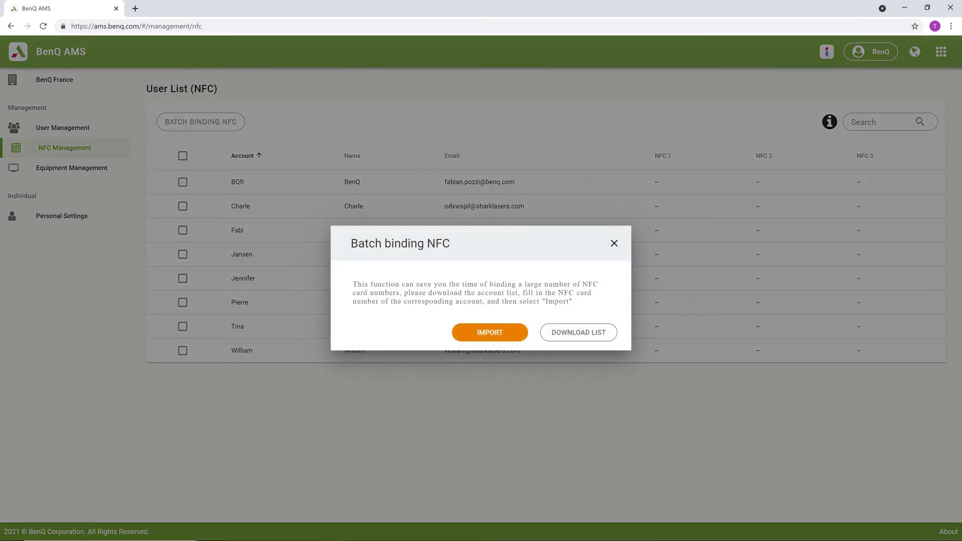
click(489, 332)
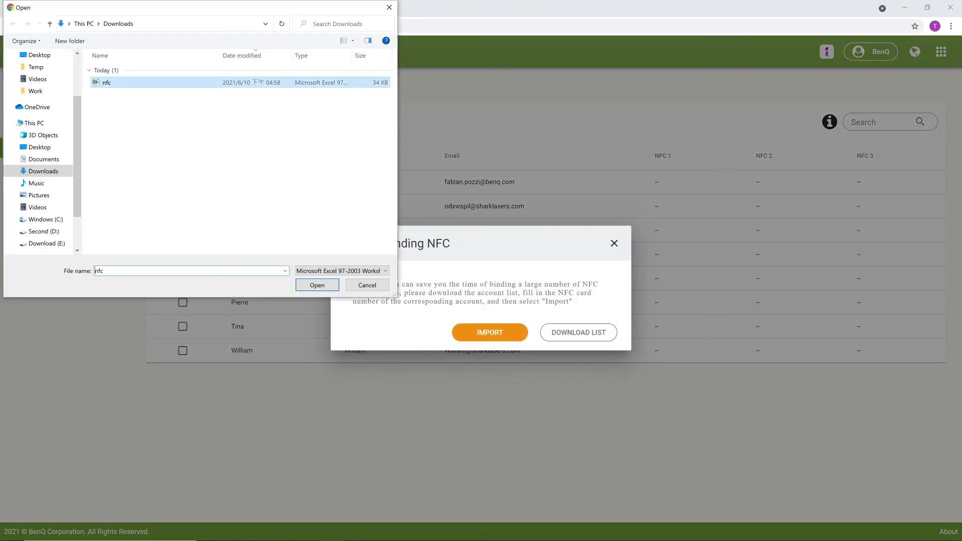
click(317, 284)
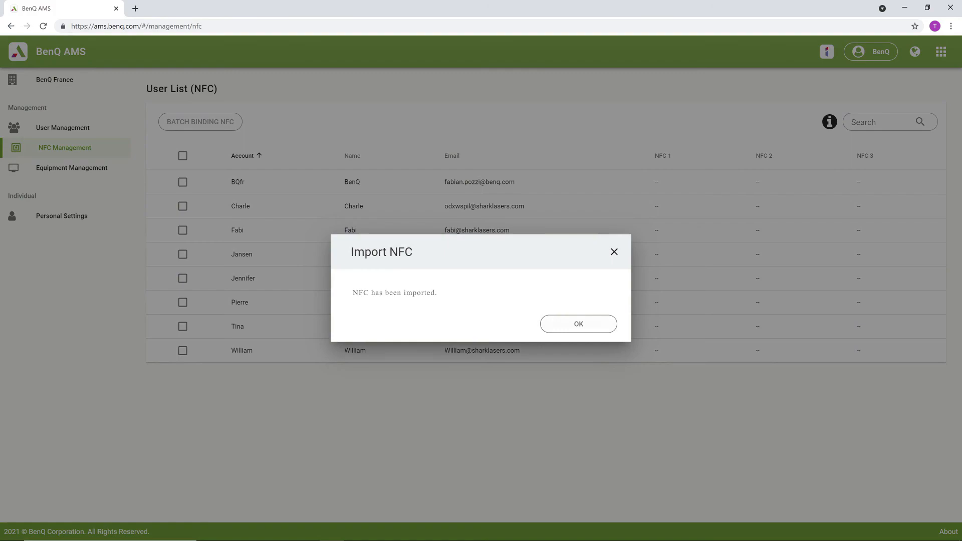
click(577, 324)
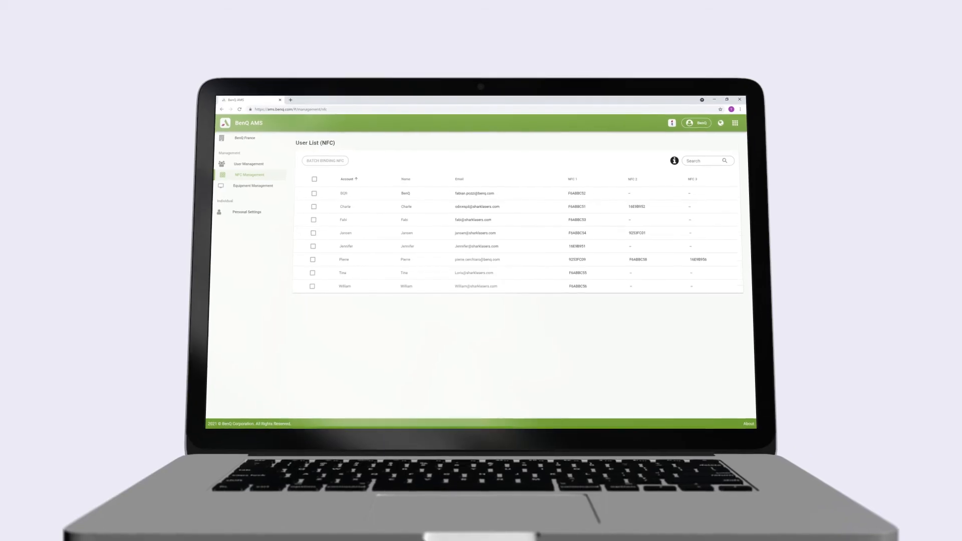